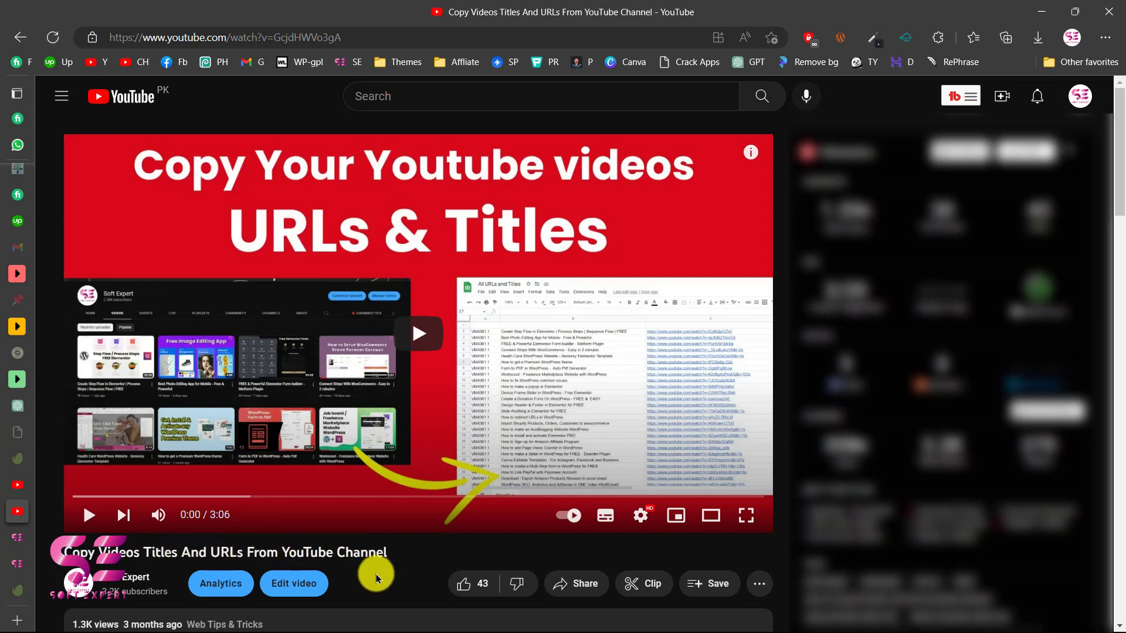
Open the bookmarked Soft Expert channel in an InPrivate window.
scroll(down, 3)
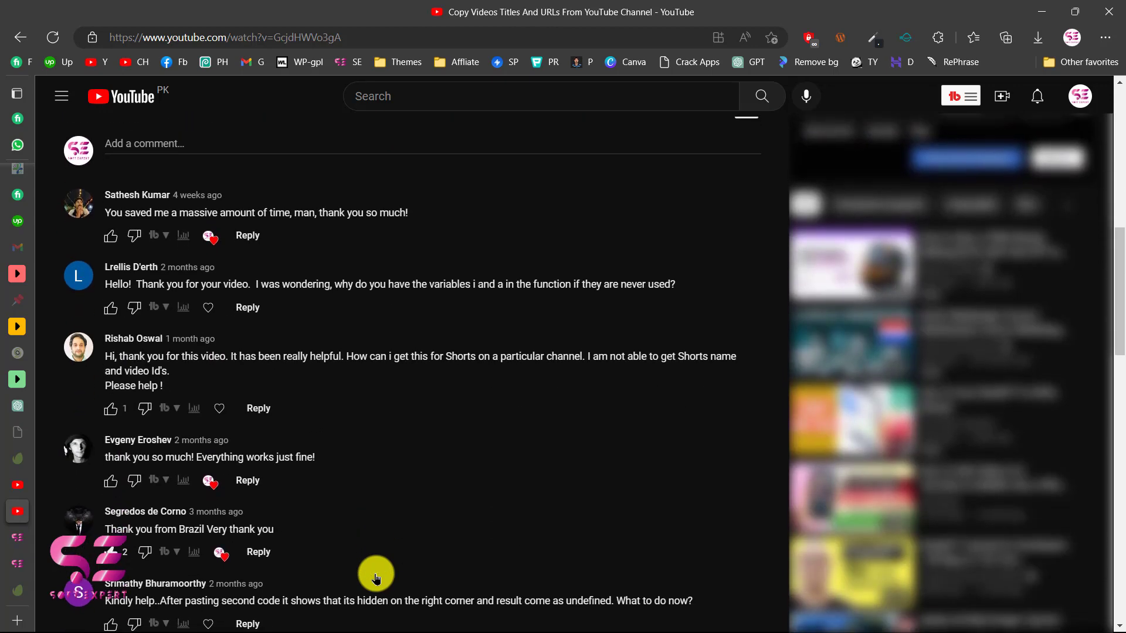
mouse_move(663, 356)
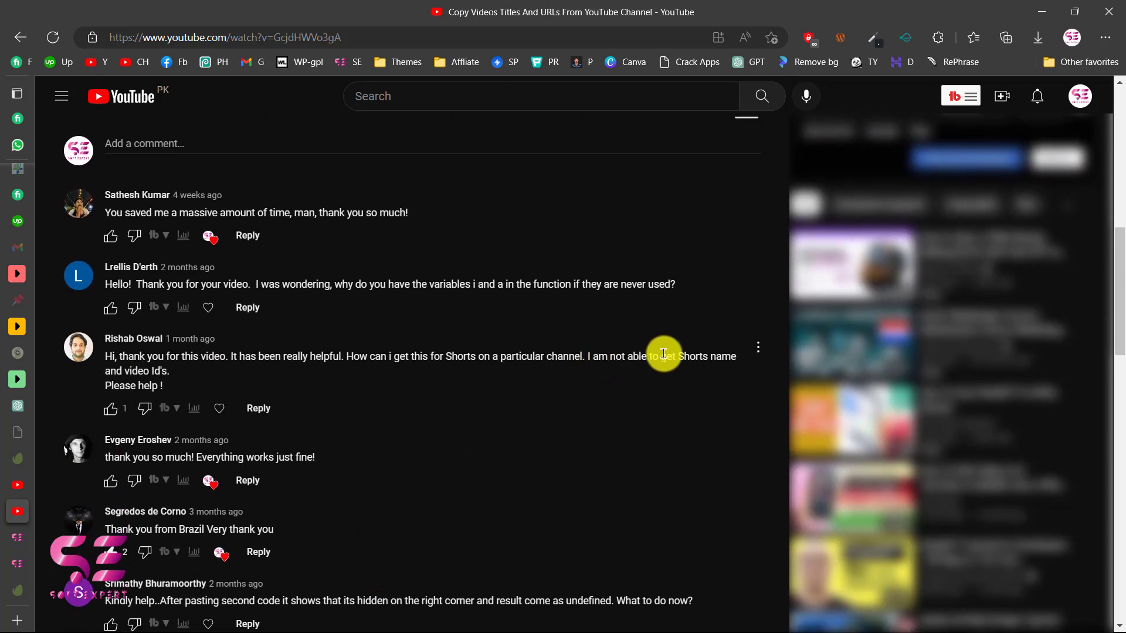
scroll(down, 3)
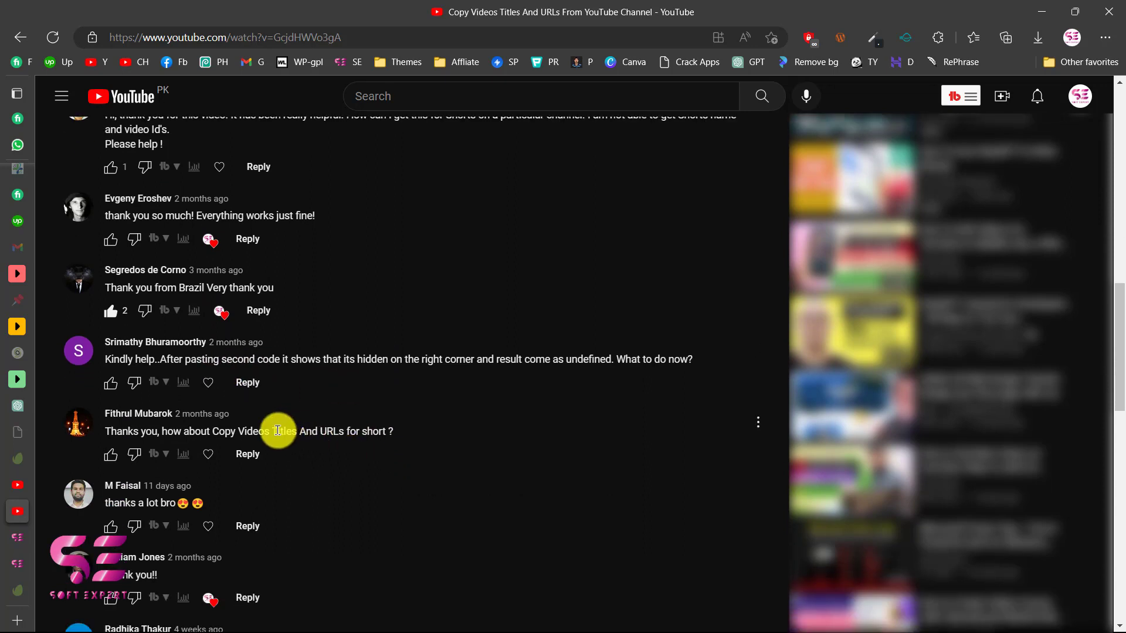
scroll(down, 3)
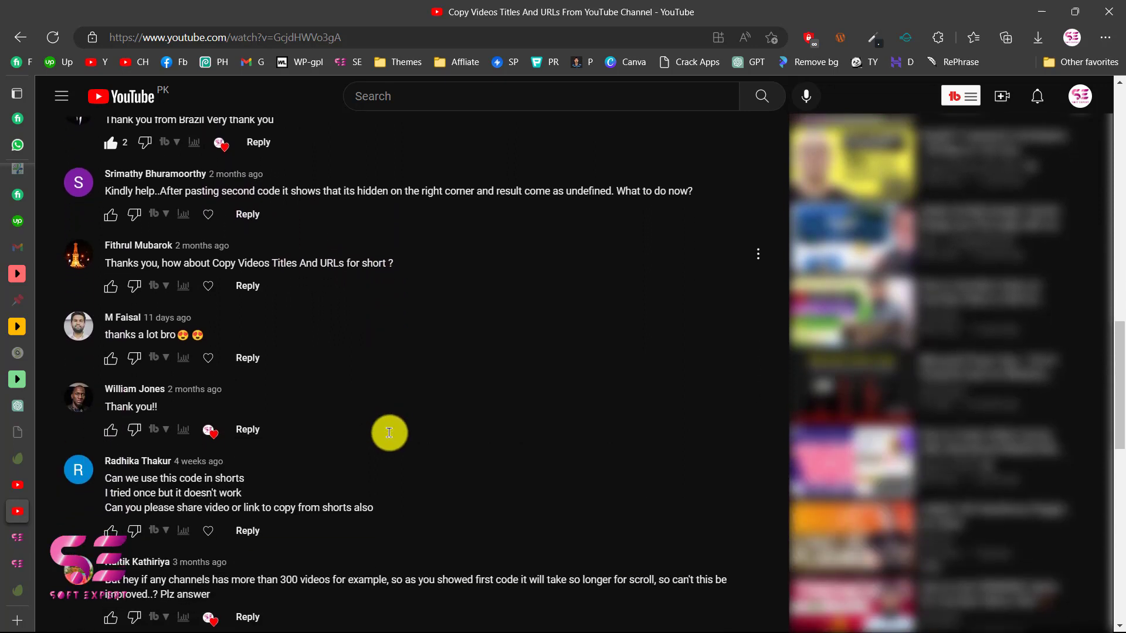
scroll(down, 3)
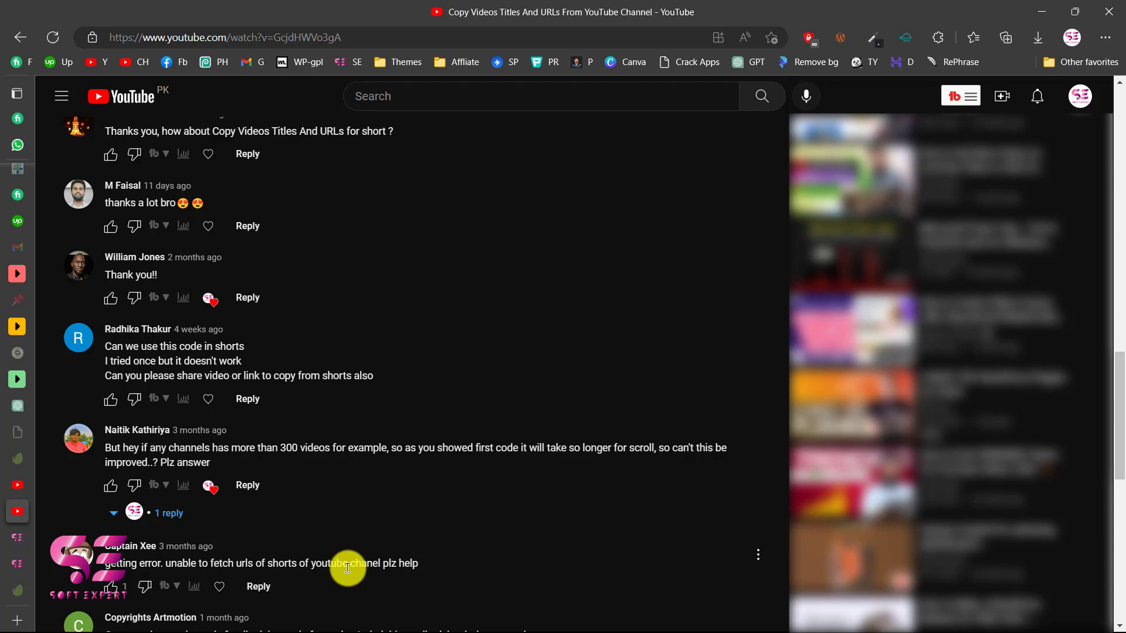
mouse_move(531, 401)
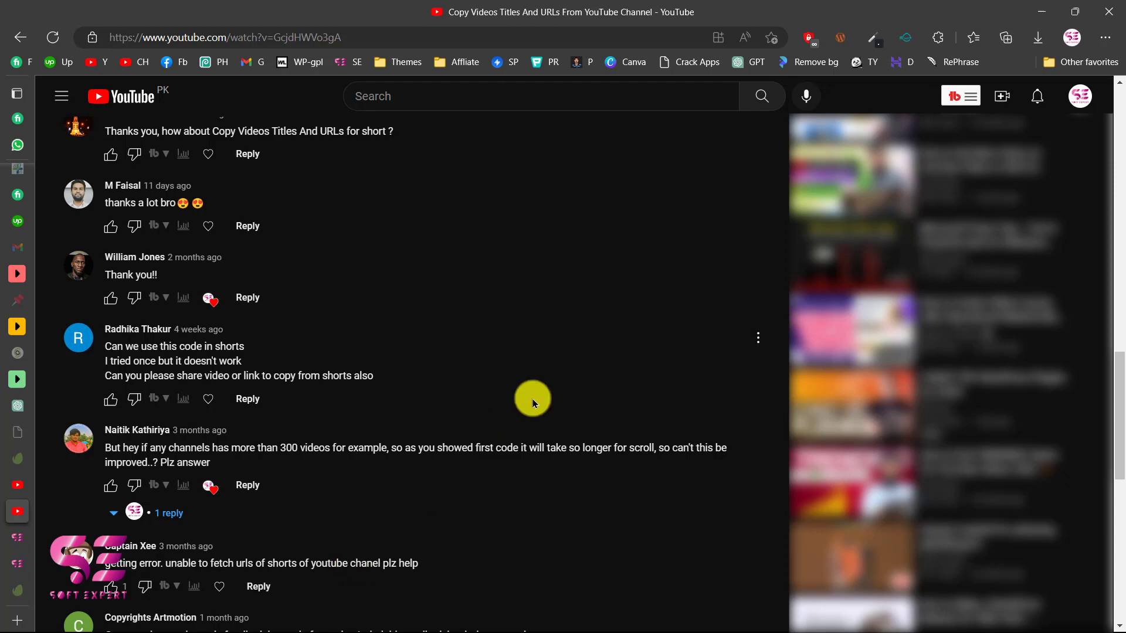
scroll(up, 3)
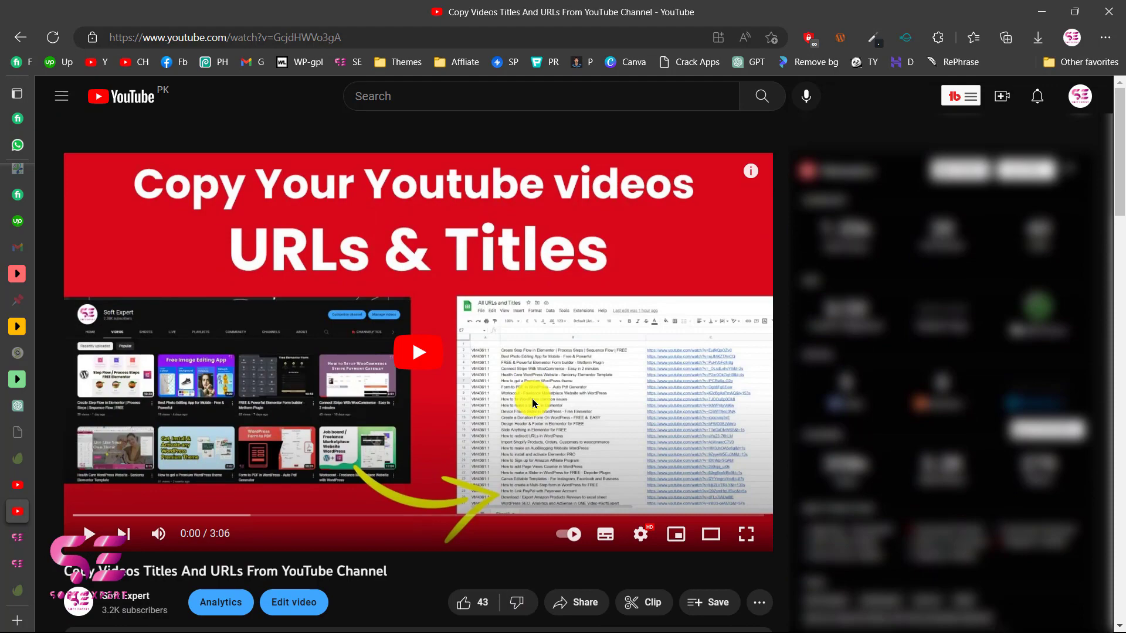
right_click(165, 62)
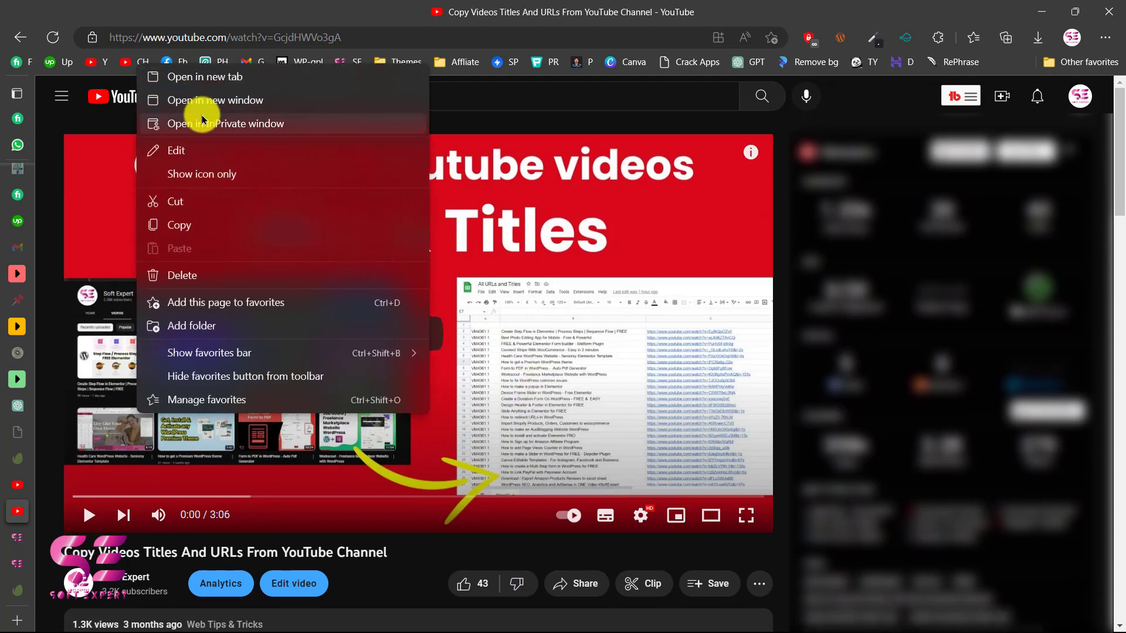
click(233, 123)
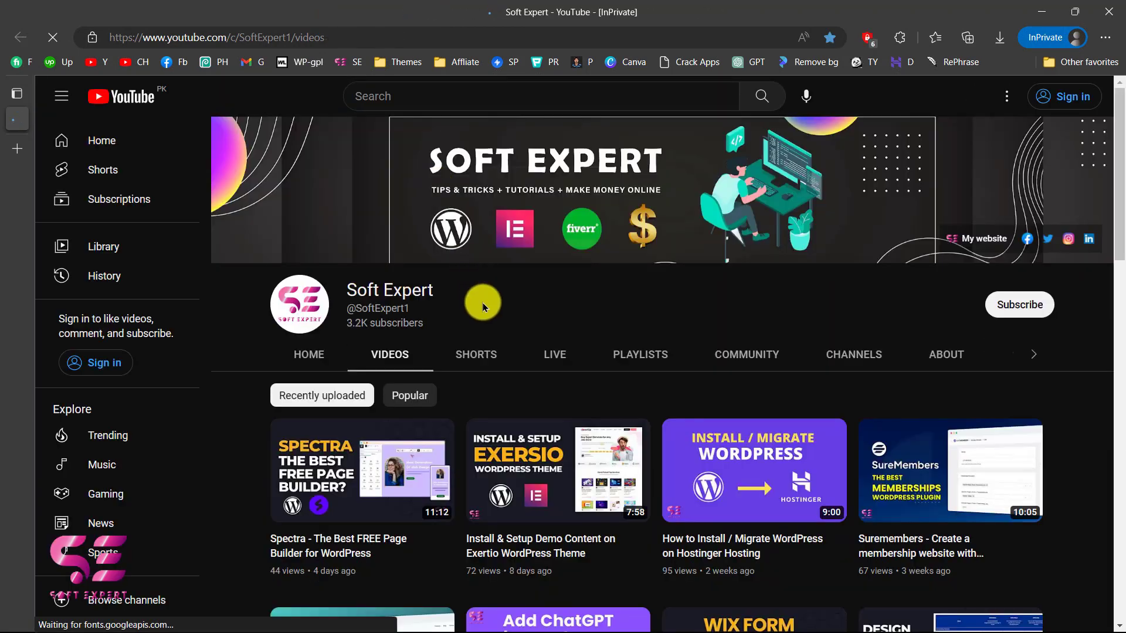
Show the channel's Shorts listing and bring up the developer tools Console beneath it.
click(475, 354)
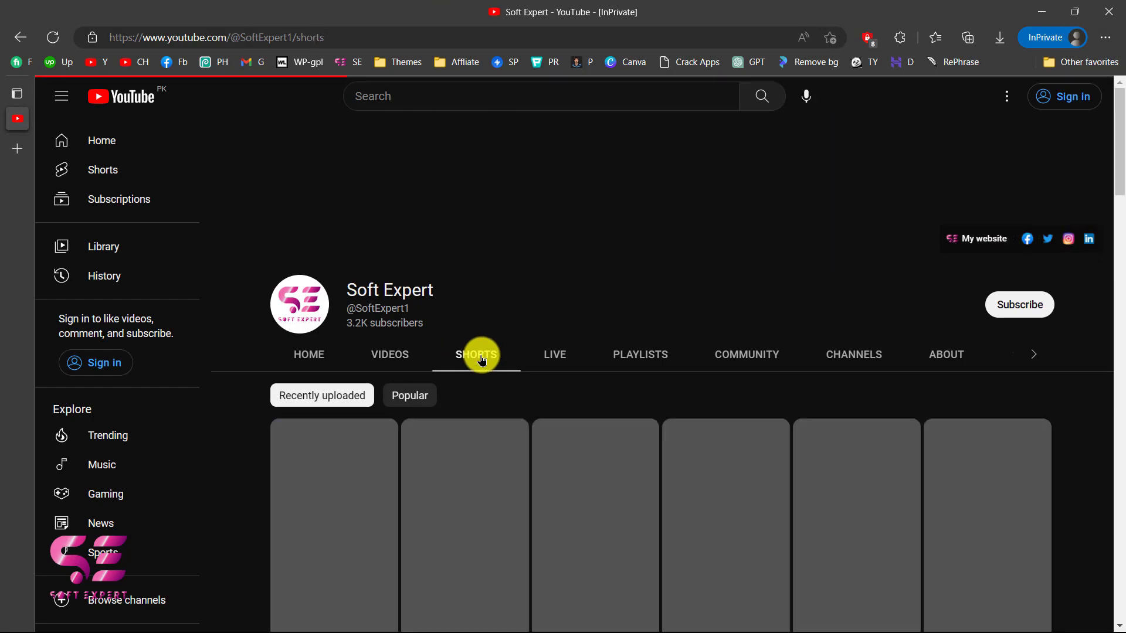
scroll(down, 3)
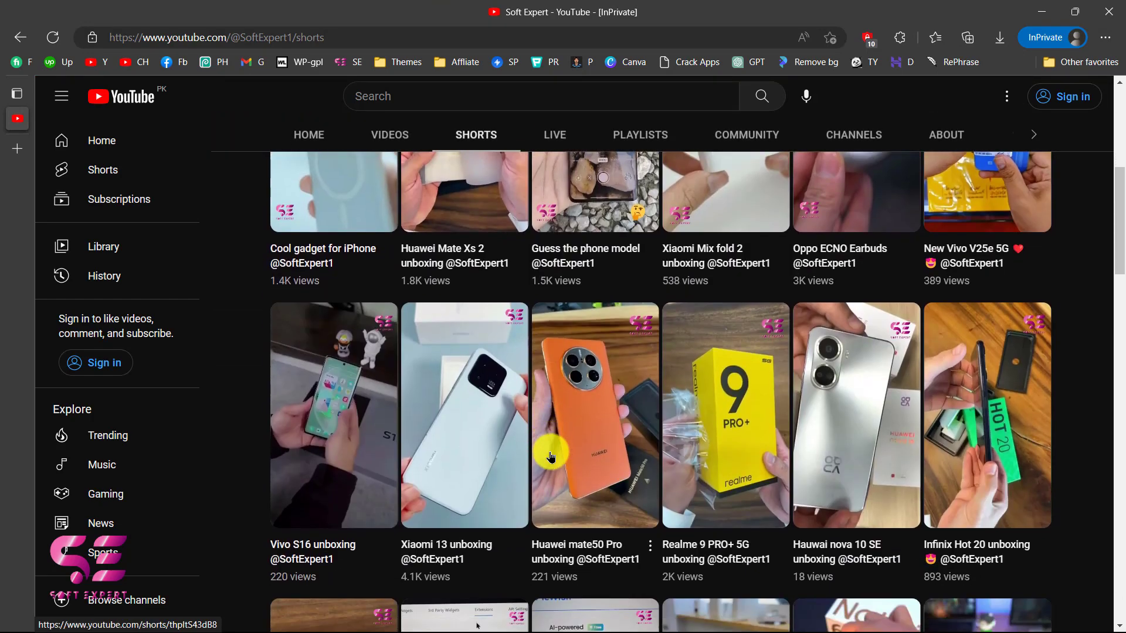
scroll(up, 3)
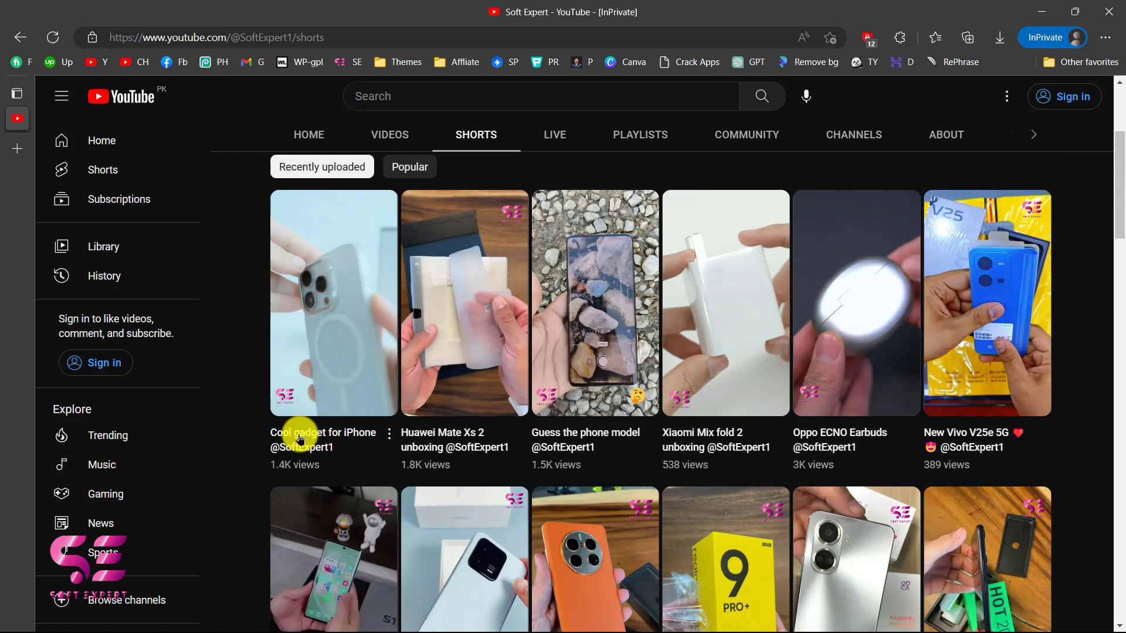
mouse_move(388, 455)
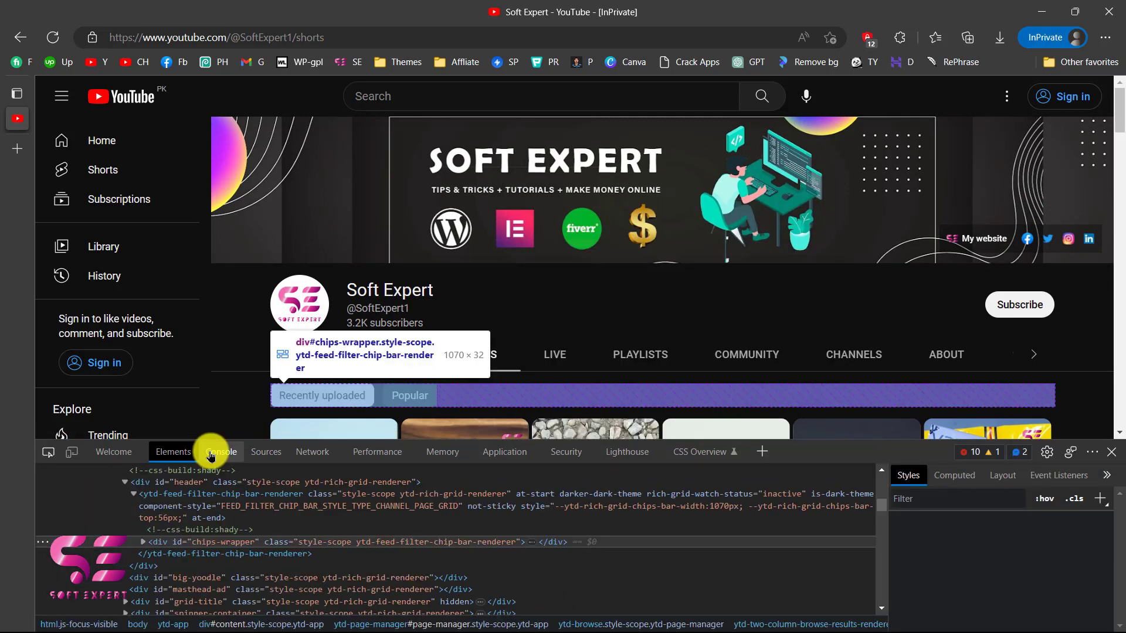
click(222, 451)
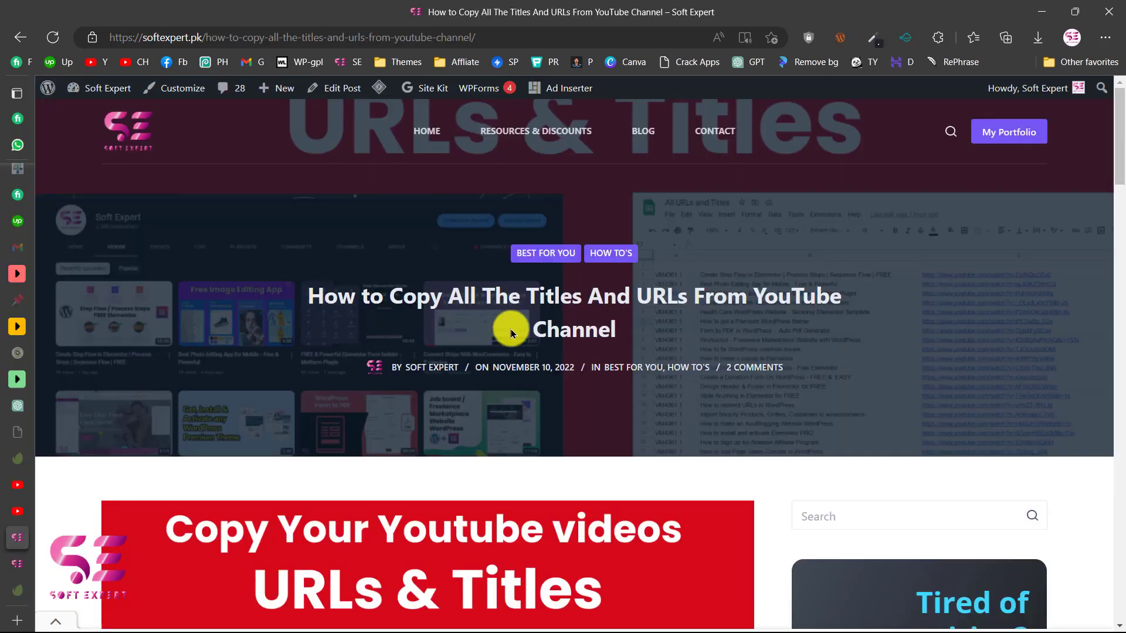
mouse_move(722, 302)
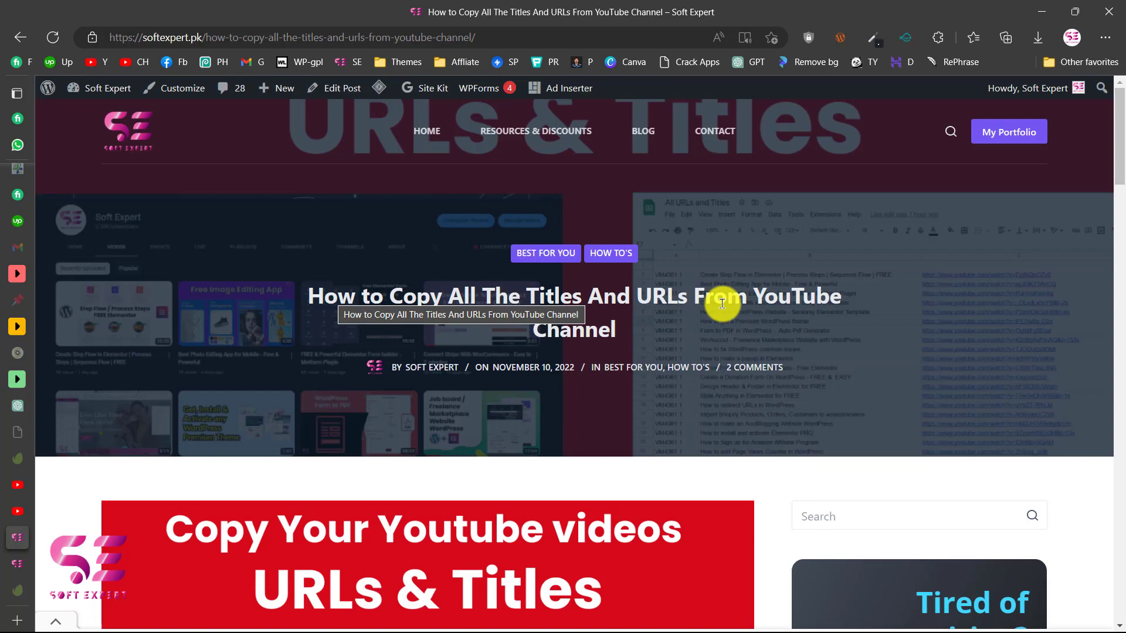
Copy the script under the 'For Youtube Shorts' heading from the blog post.
scroll(down, 3)
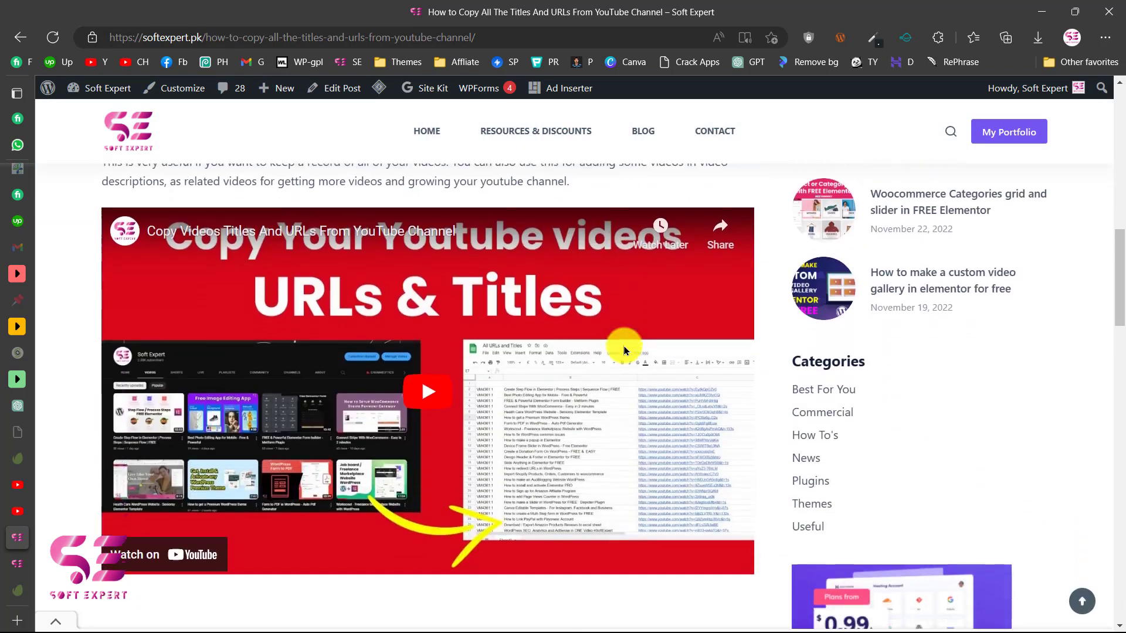
scroll(down, 3)
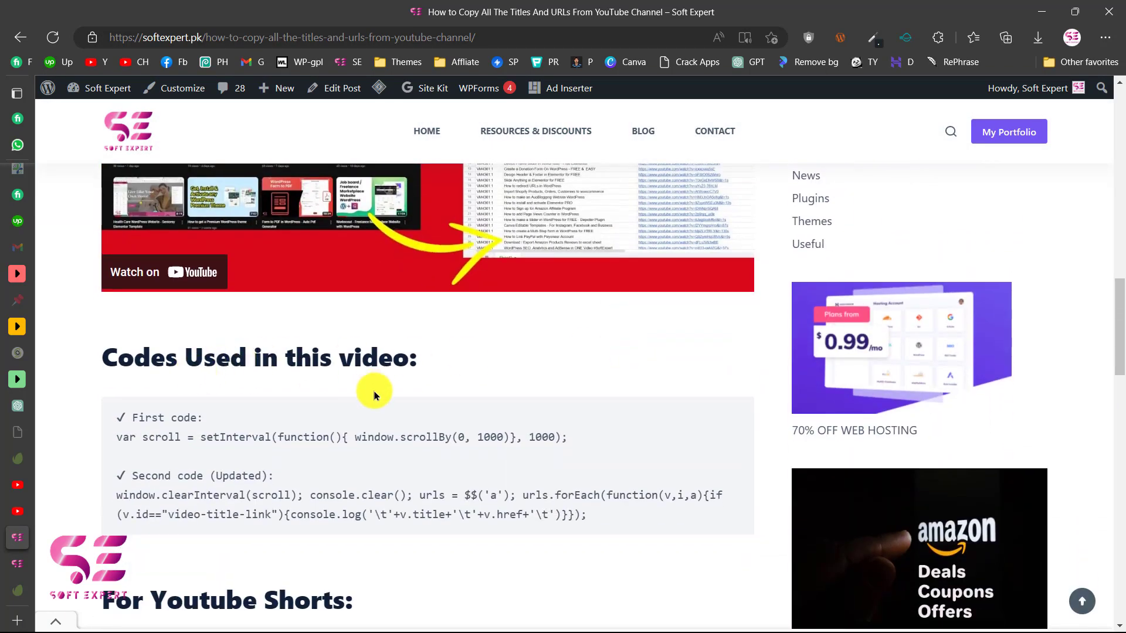
scroll(down, 3)
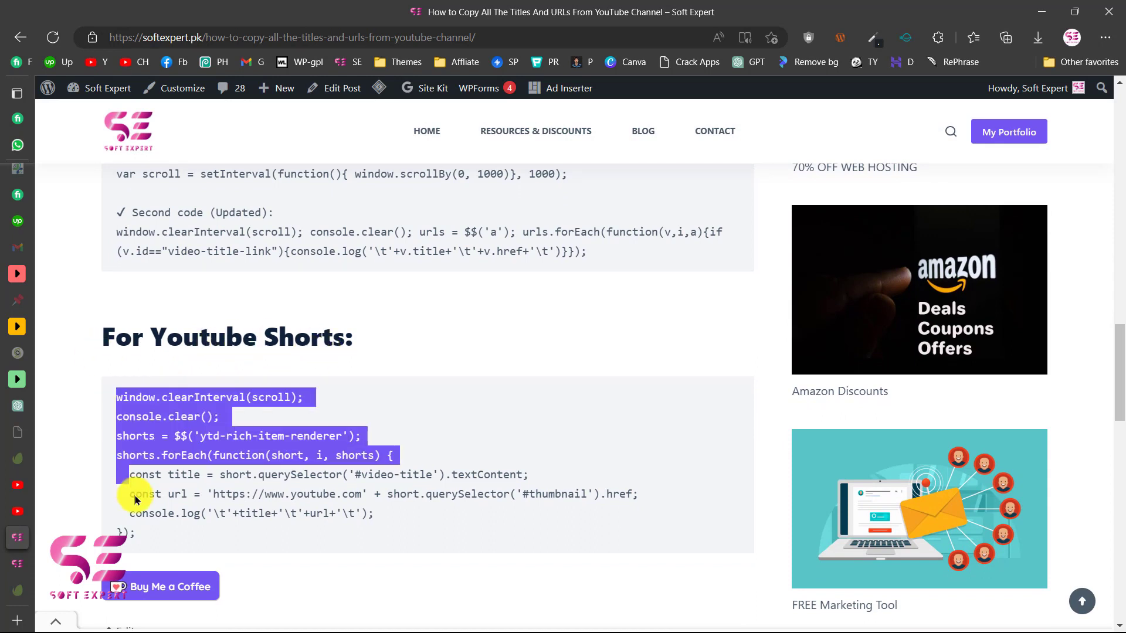
right_click(136, 500)
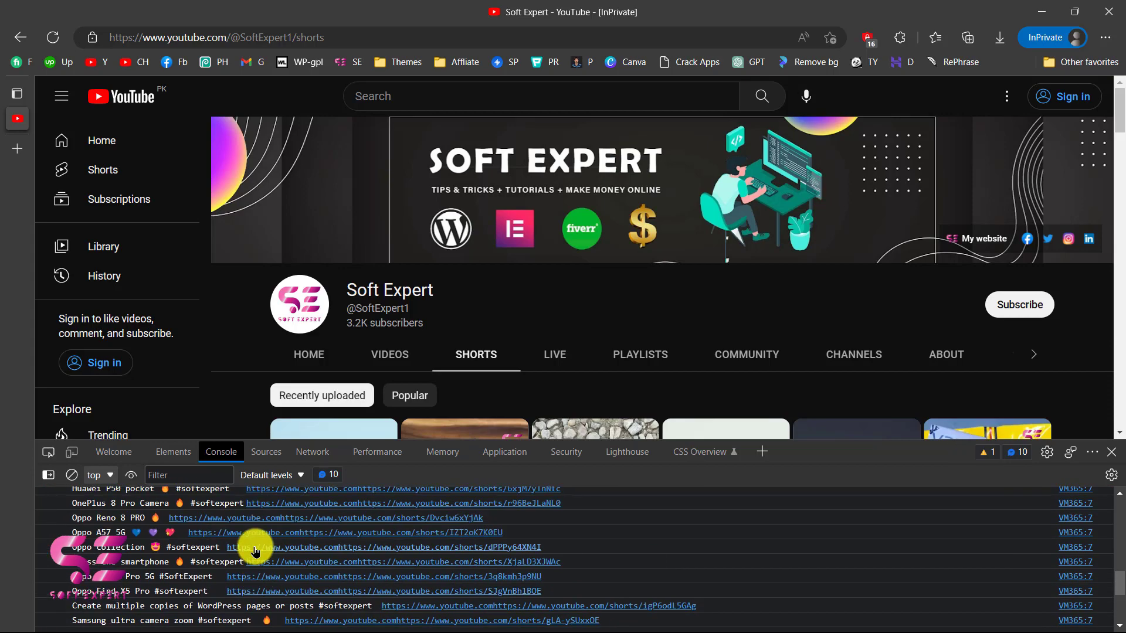
Select and copy the console's list of Shorts titles and URLs, then show the open-tabs list.
scroll(down, 3)
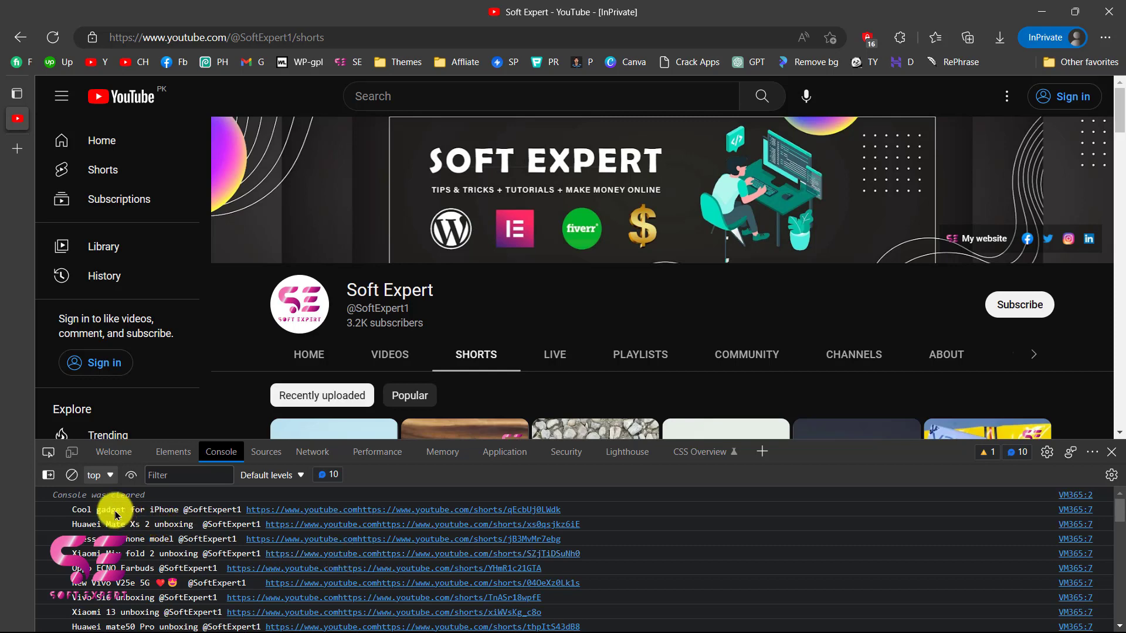
scroll(down, 3)
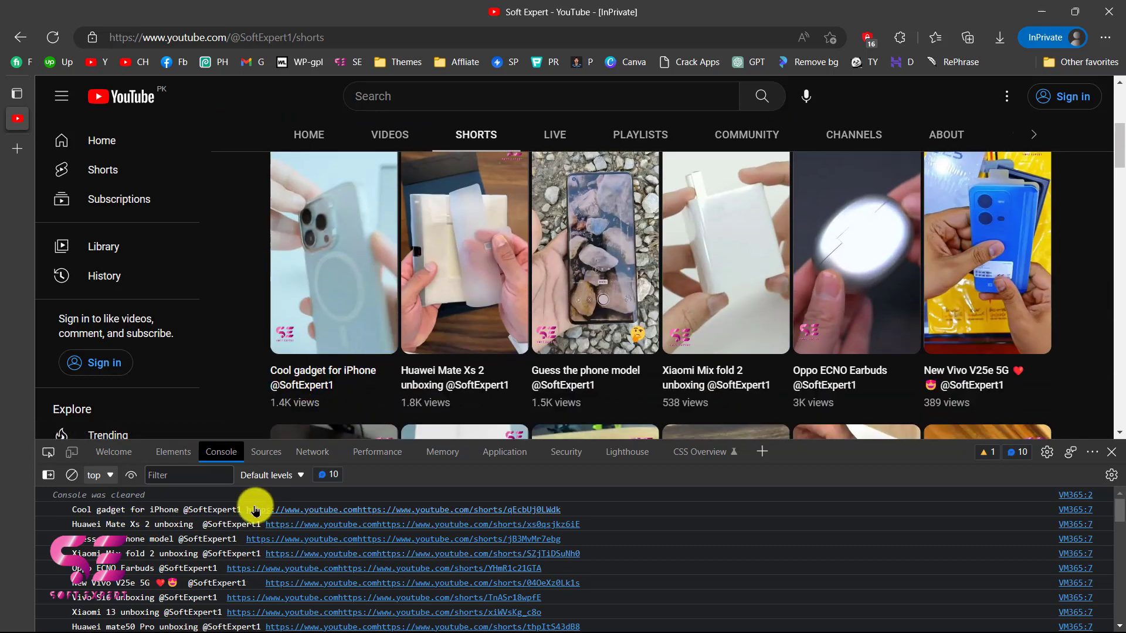
scroll(down, 3)
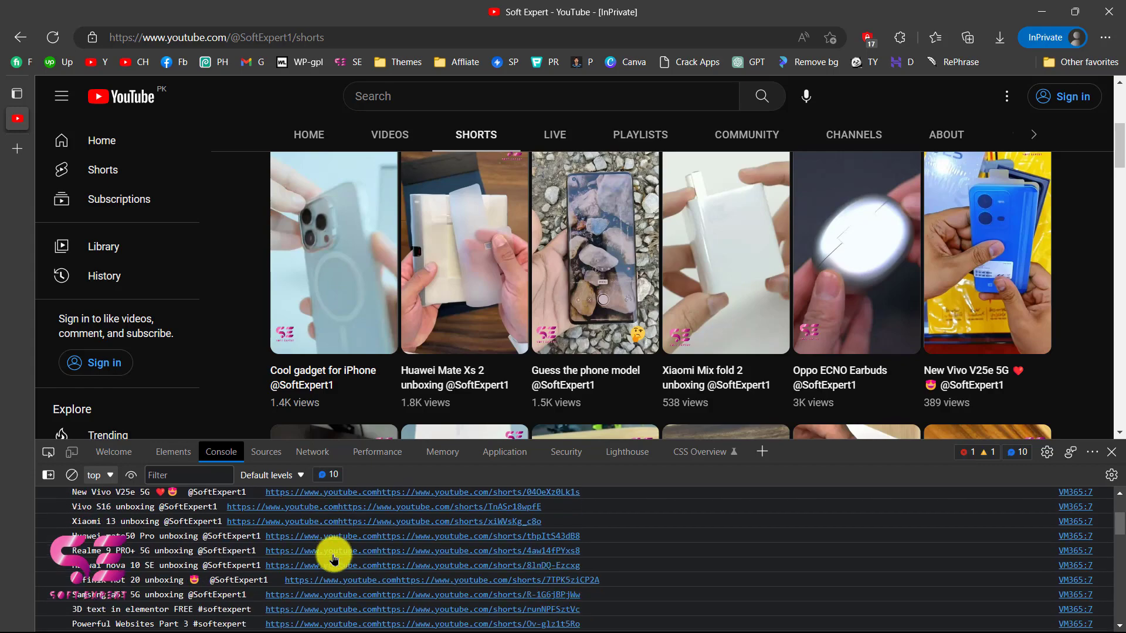
click(71, 475)
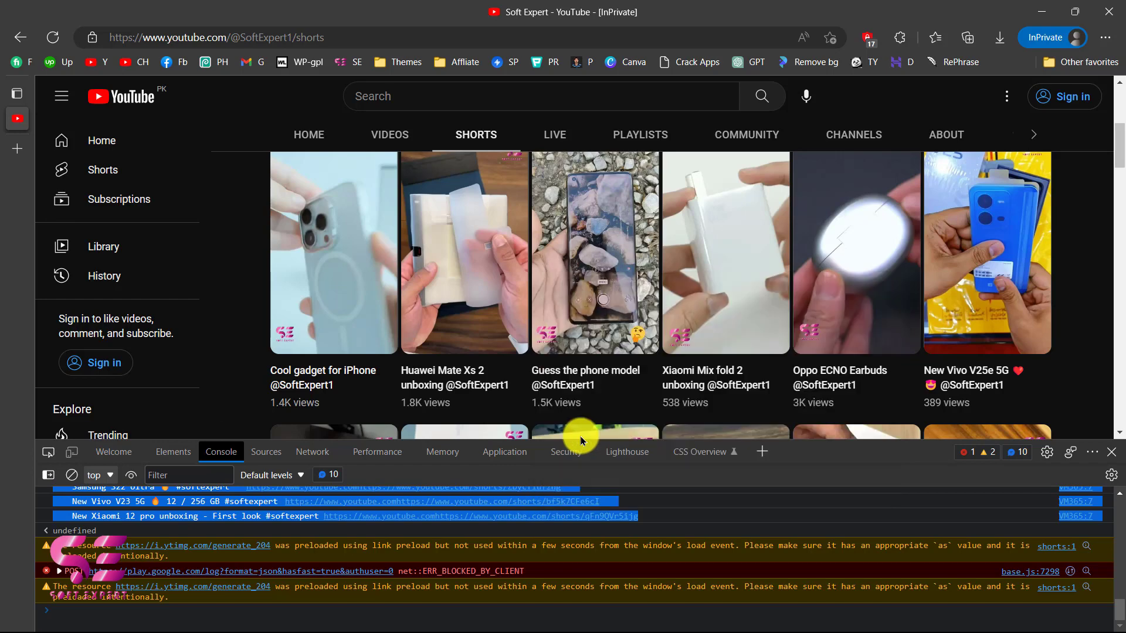
mouse_move(392, 521)
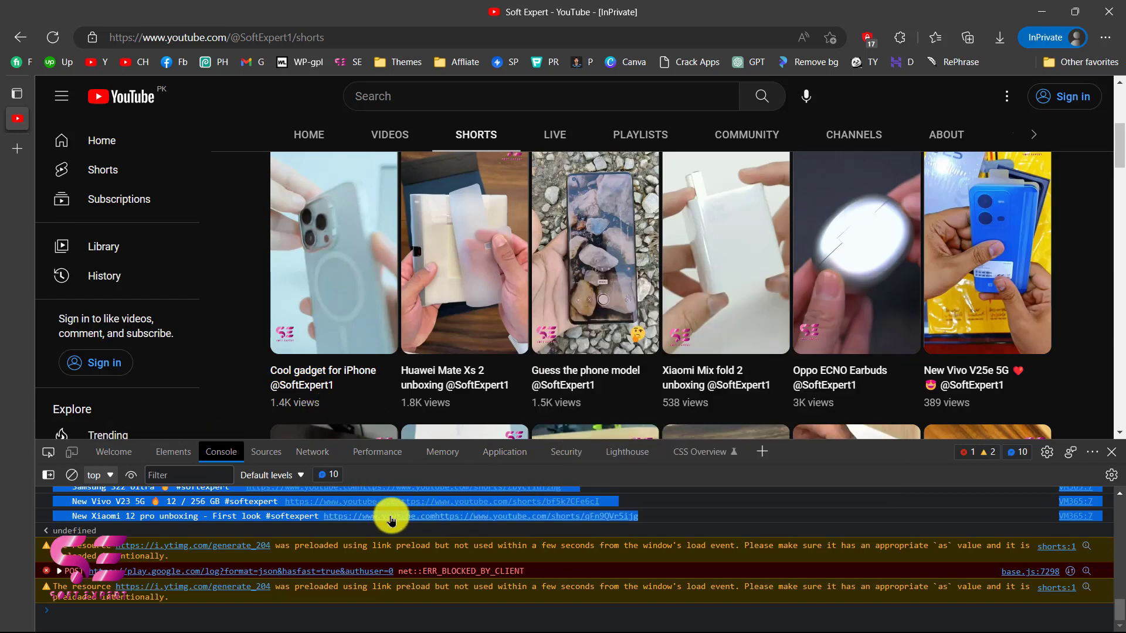
click(16, 94)
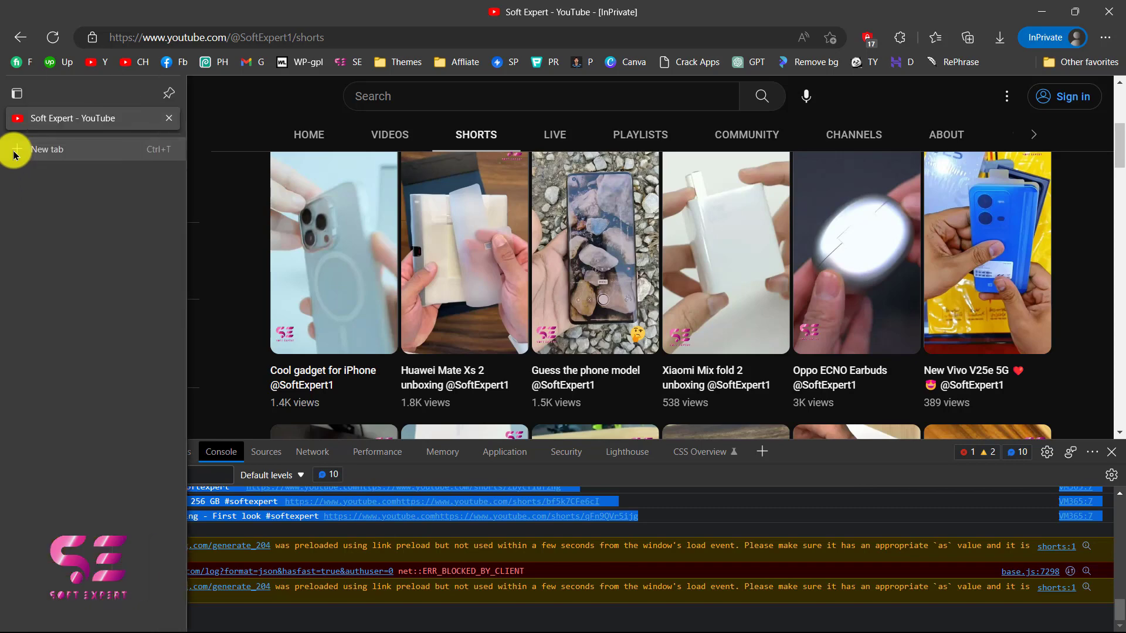
In a new tab go to Google Sheets, reaching the Google sign-in page.
click(47, 149)
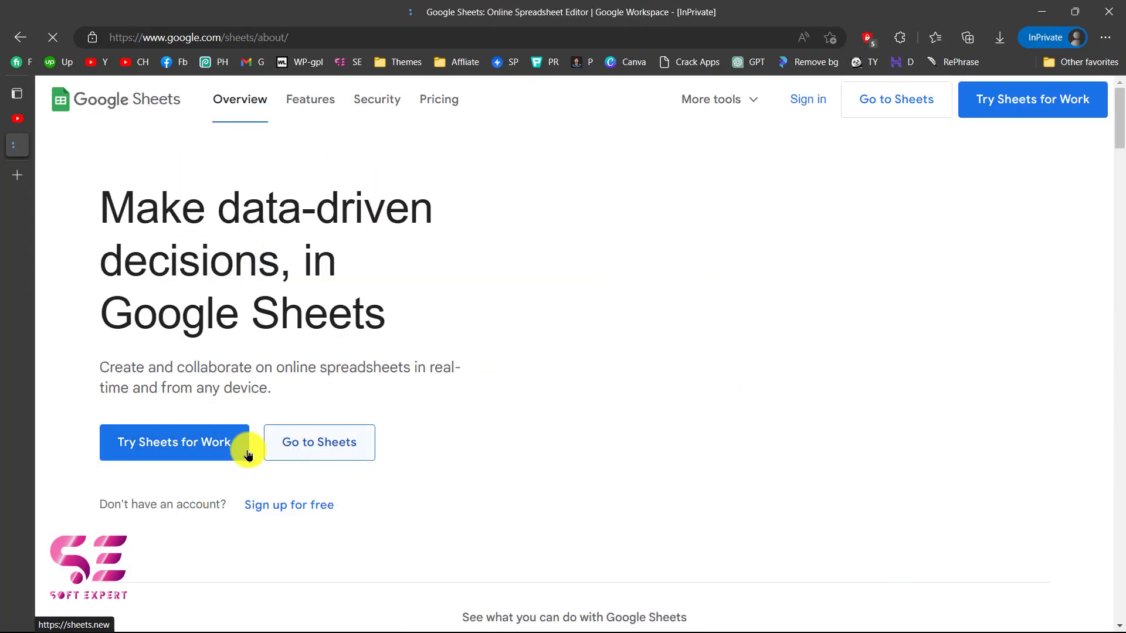
click(319, 442)
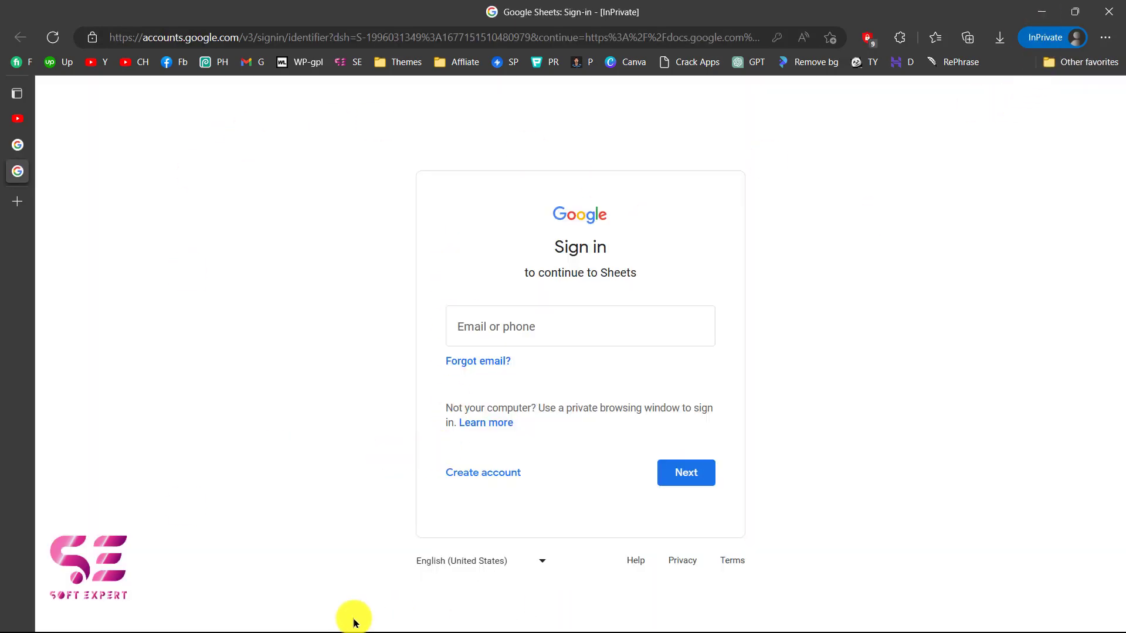
mouse_move(526, 172)
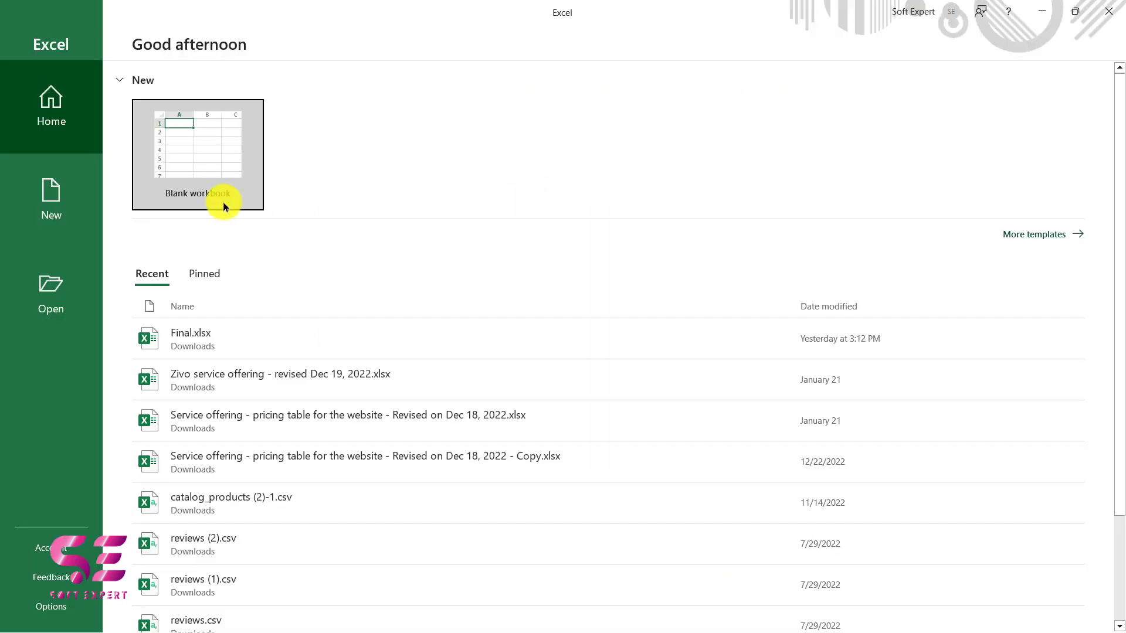
Paste the Shorts titles and URLs into a new blank workbook and widen the columns to fit.
click(197, 155)
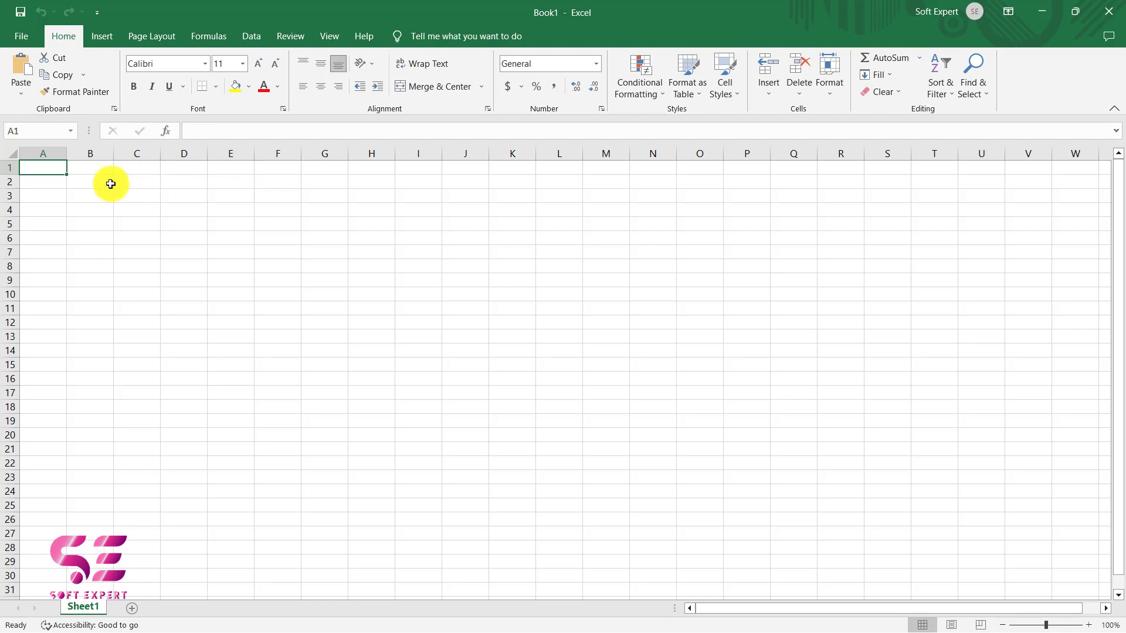
key(ctrl+v)
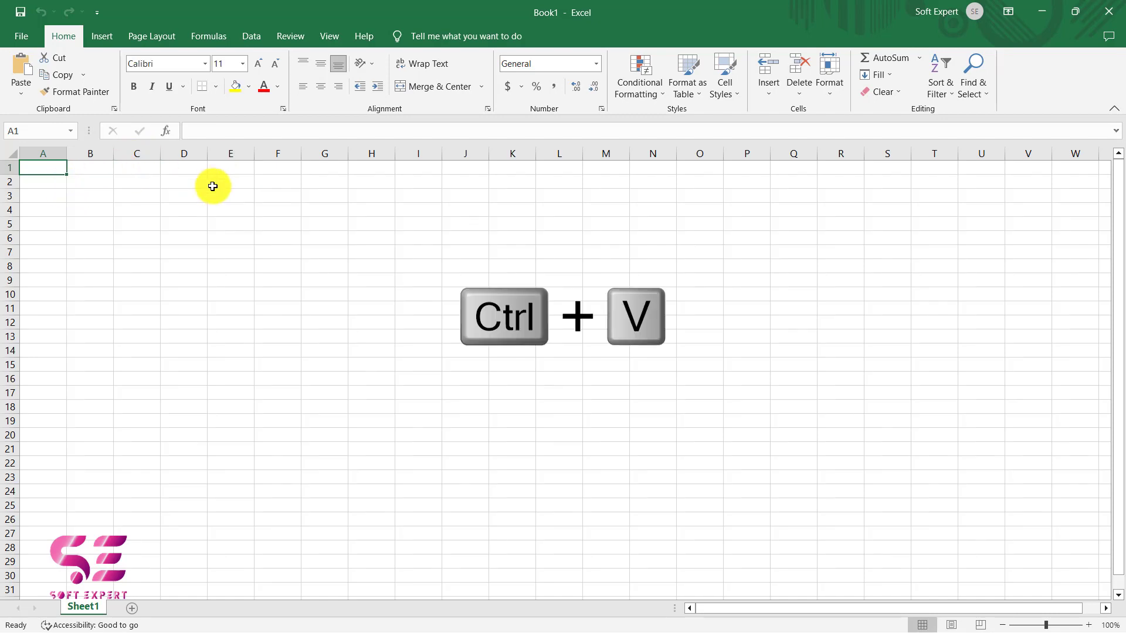
key(ctrl+v)
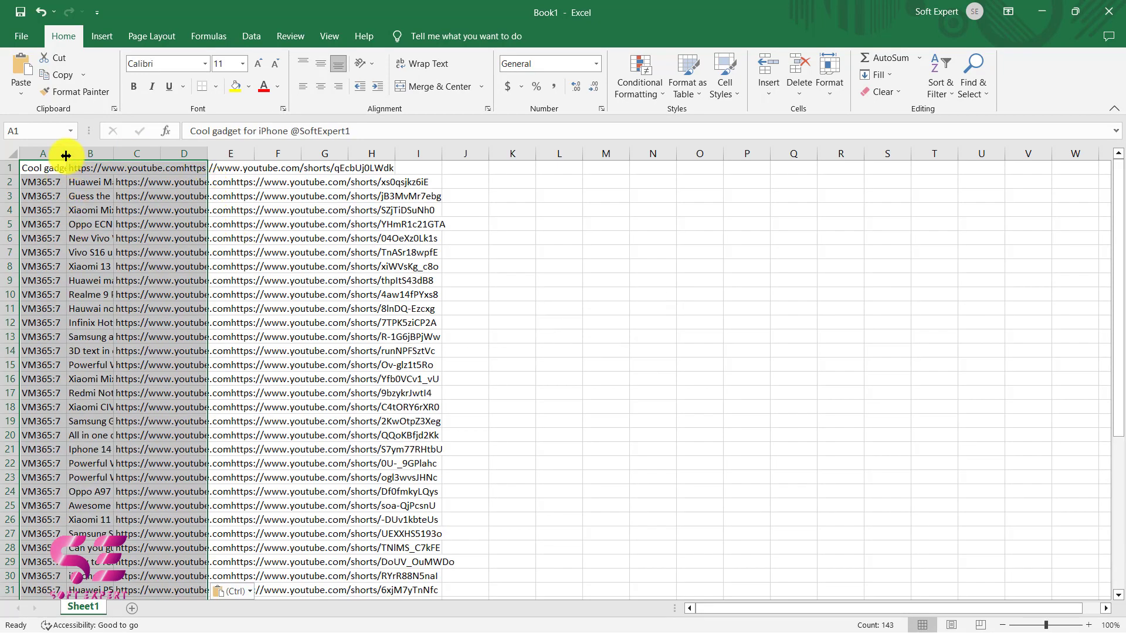
drag(65, 154, 270, 154)
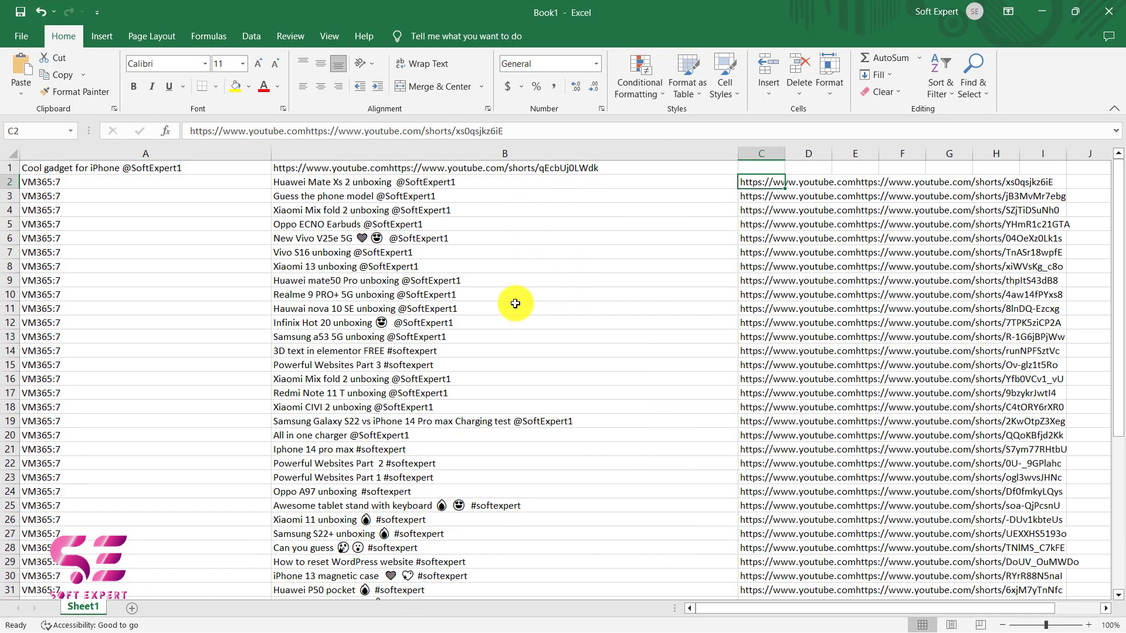
Review the pasted rows and switch back to the browser window.
scroll(down, 3)
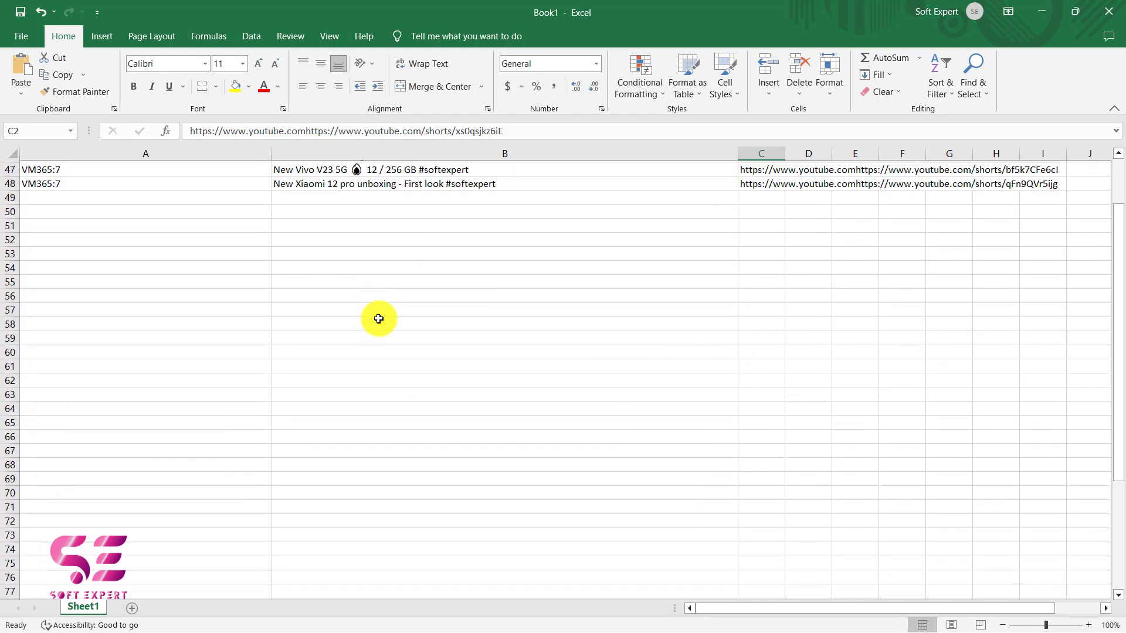
scroll(up, 3)
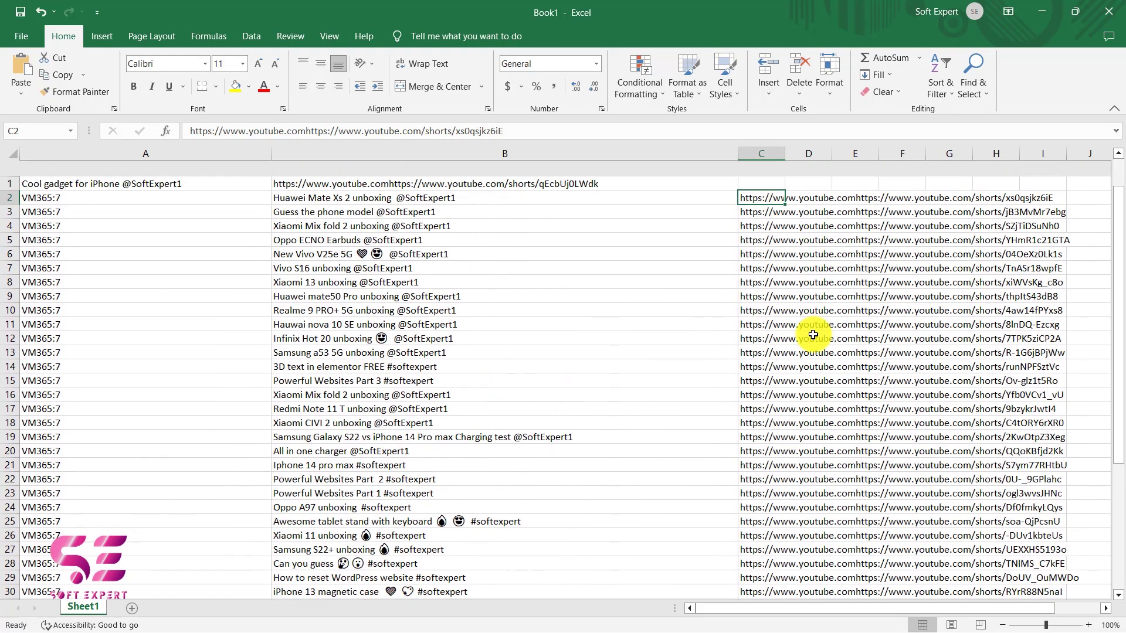
scroll(down, 3)
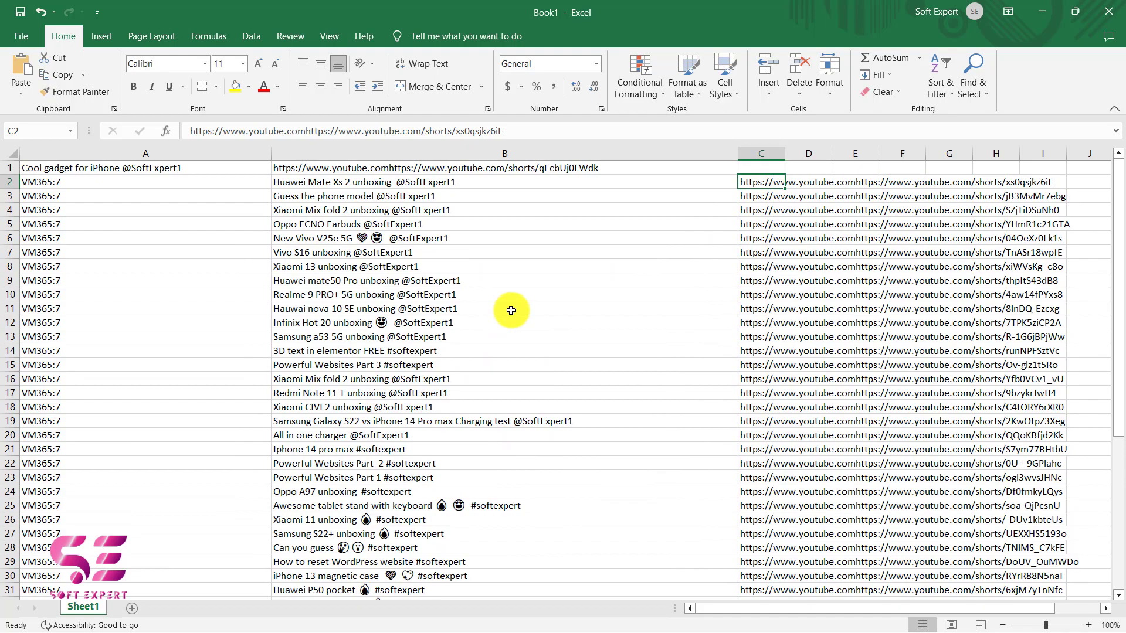
key(alt+tab)
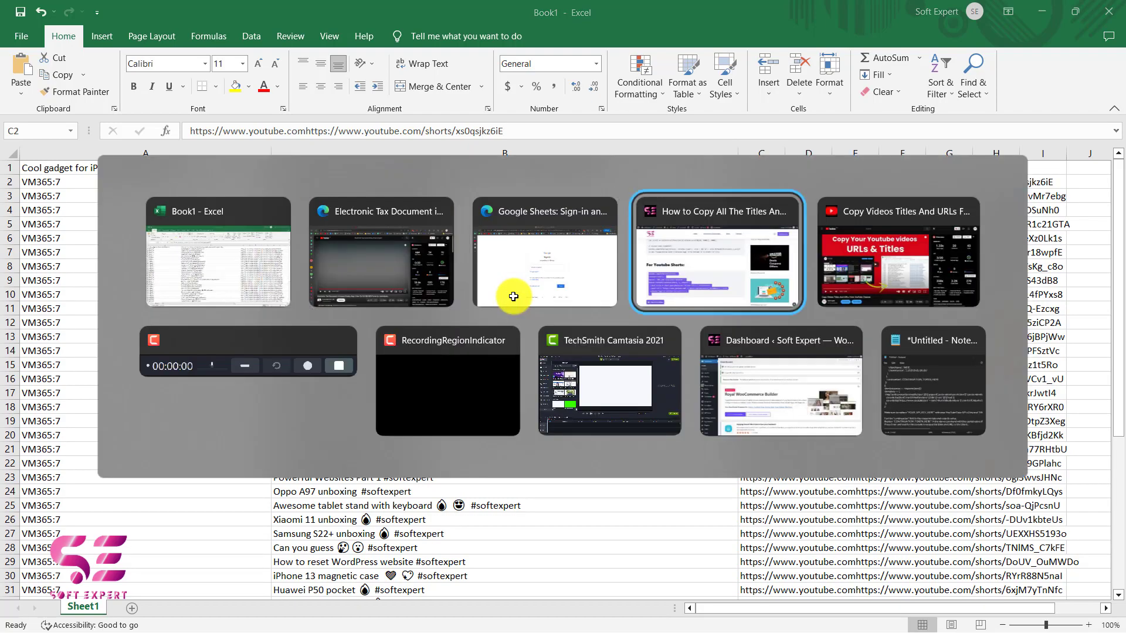
Select the blog's first auto-scrolling code line and bring up its copy options.
click(715, 251)
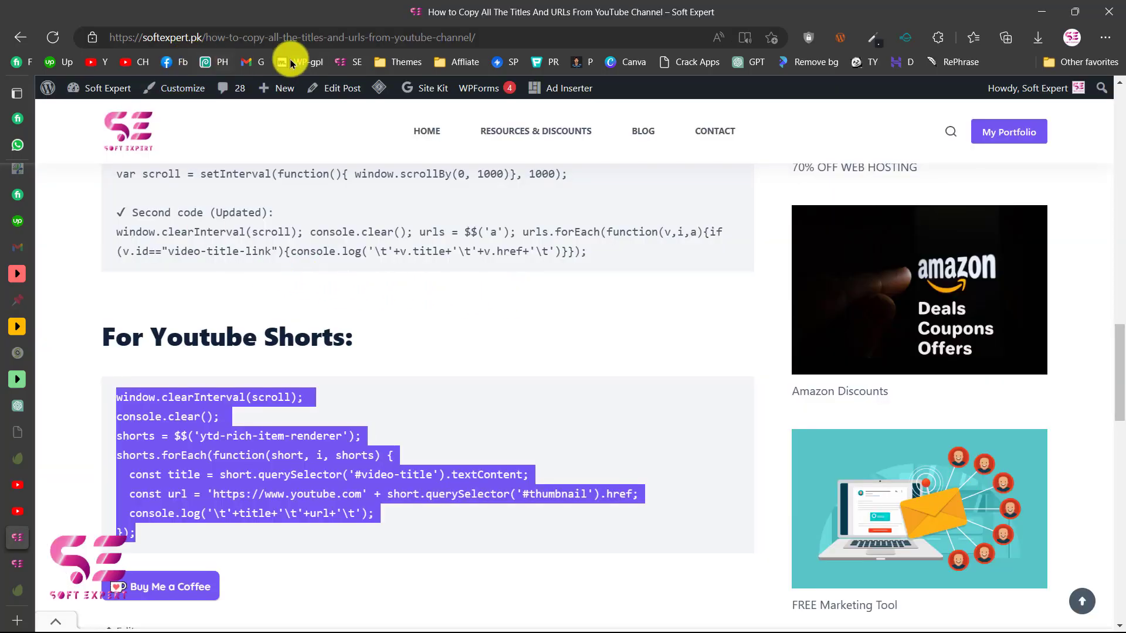
scroll(down, 3)
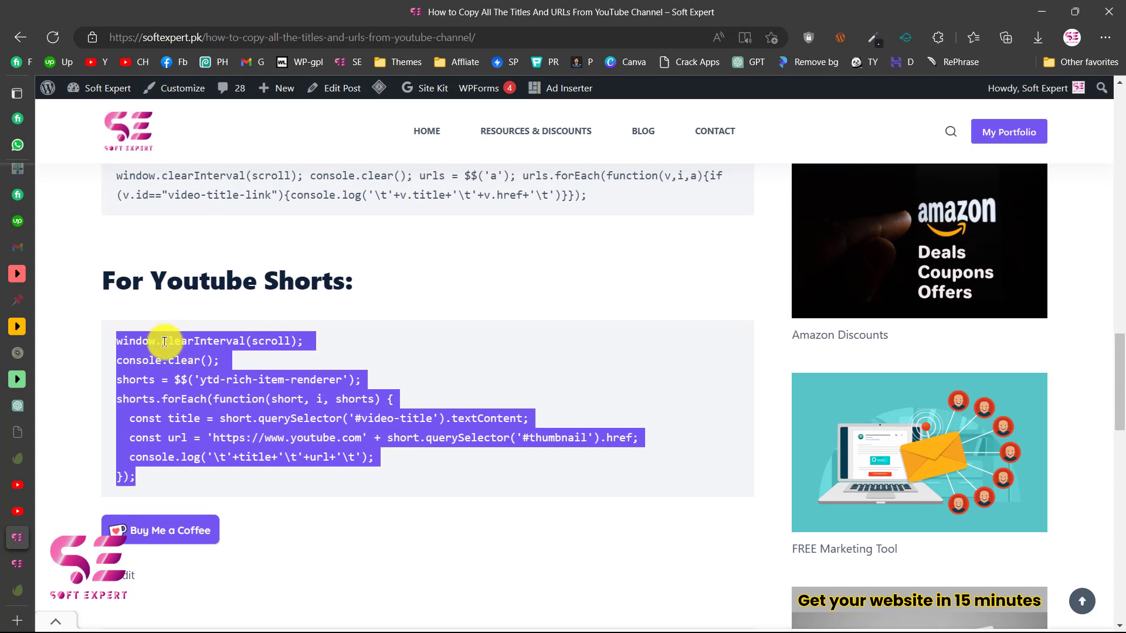
scroll(up, 3)
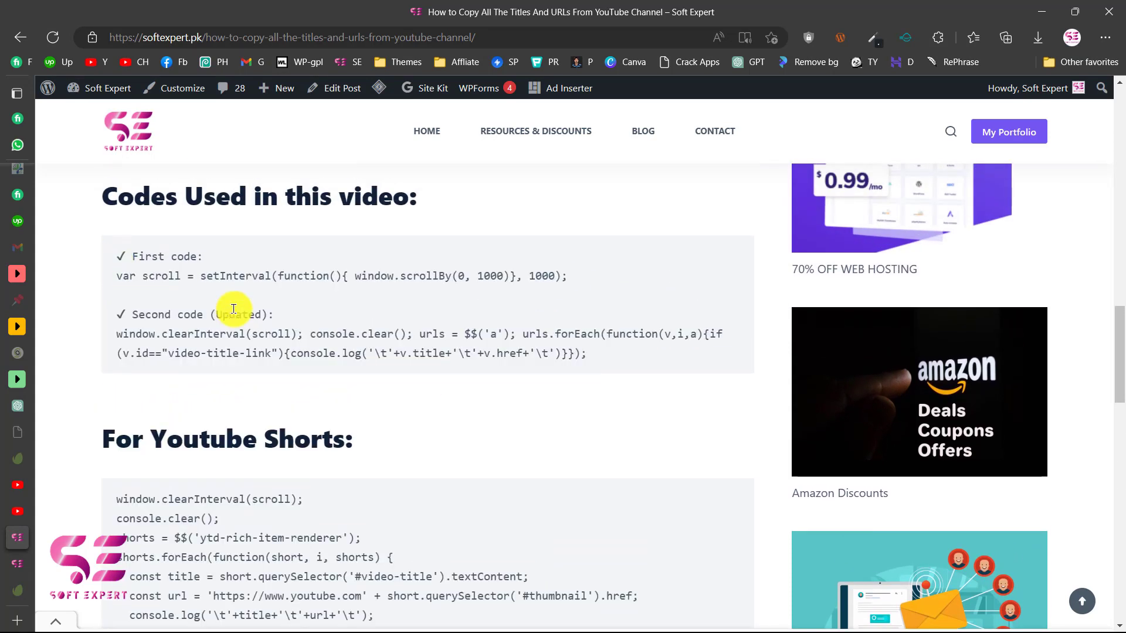
mouse_move(142, 276)
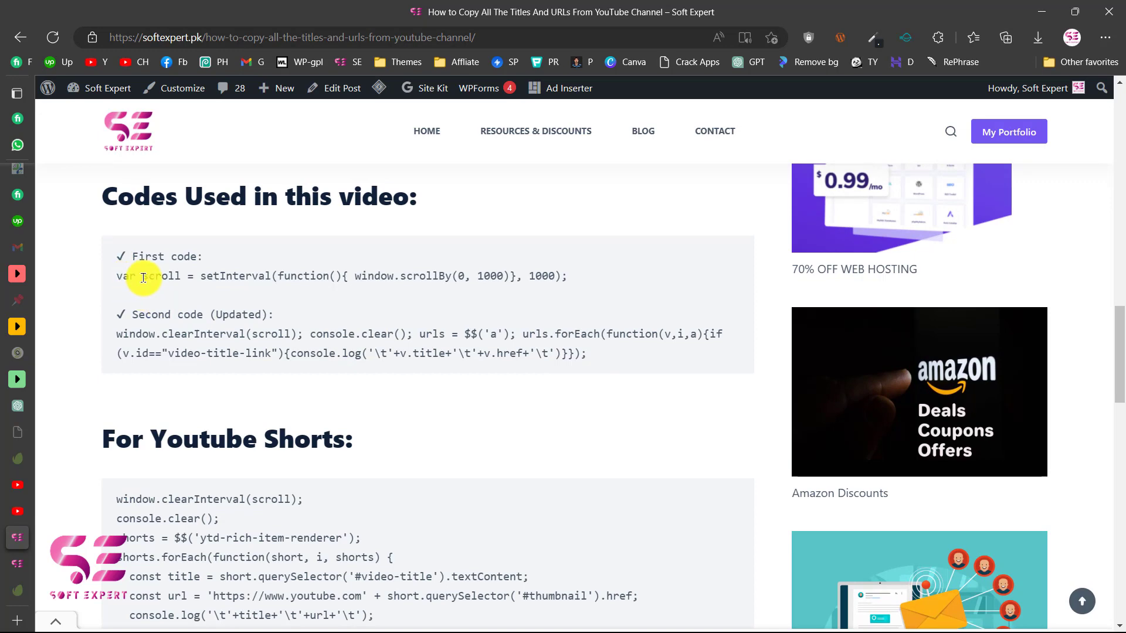
scroll(up, 3)
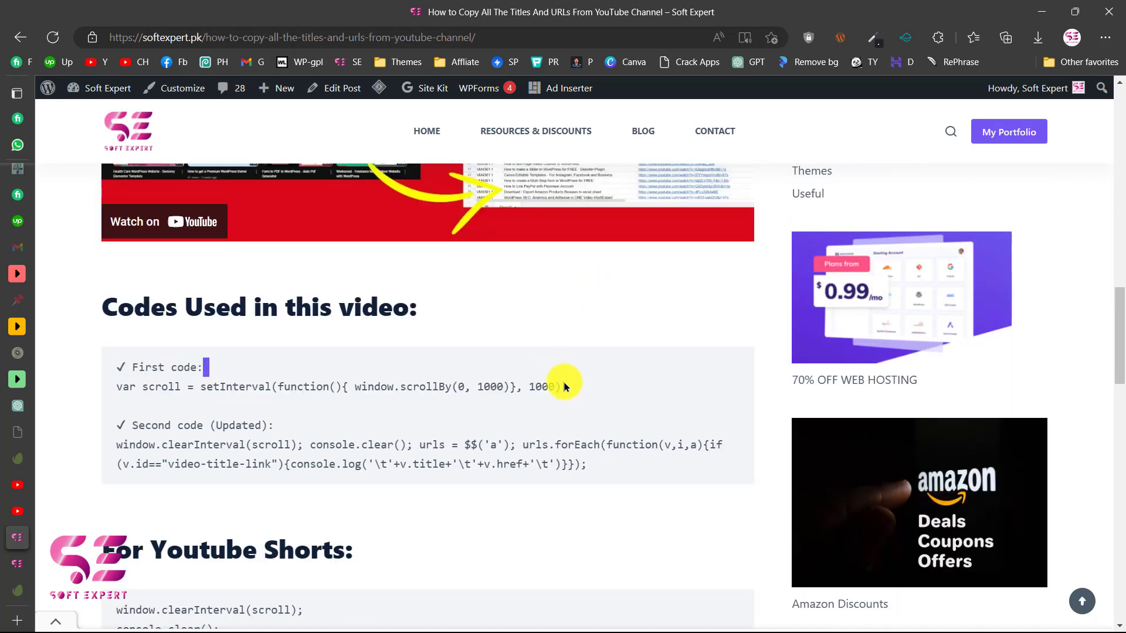
right_click(561, 386)
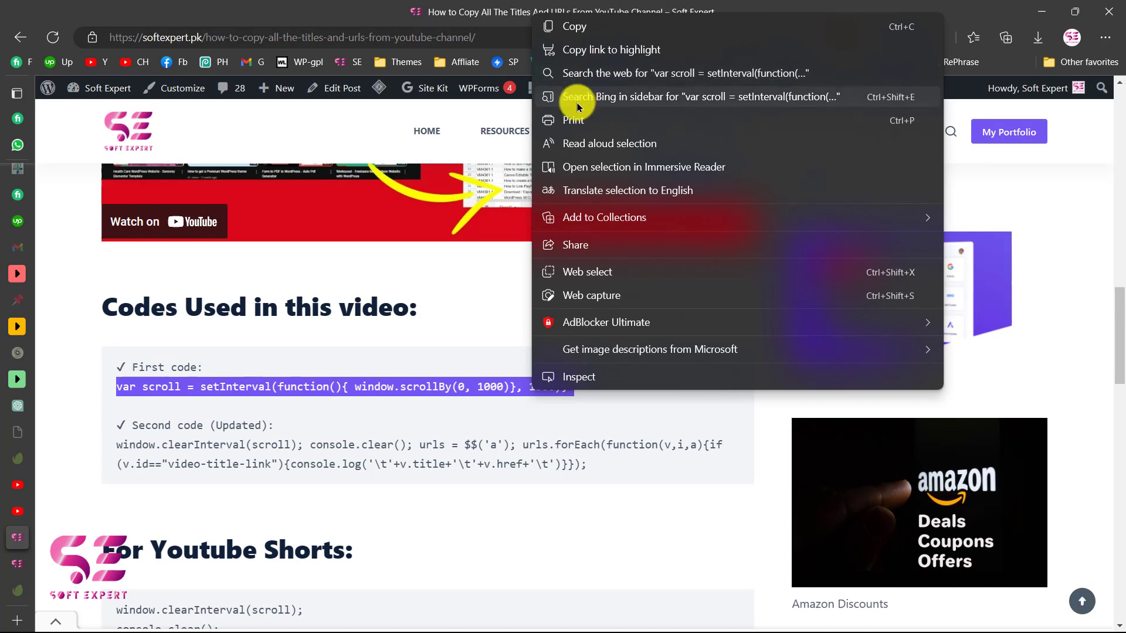